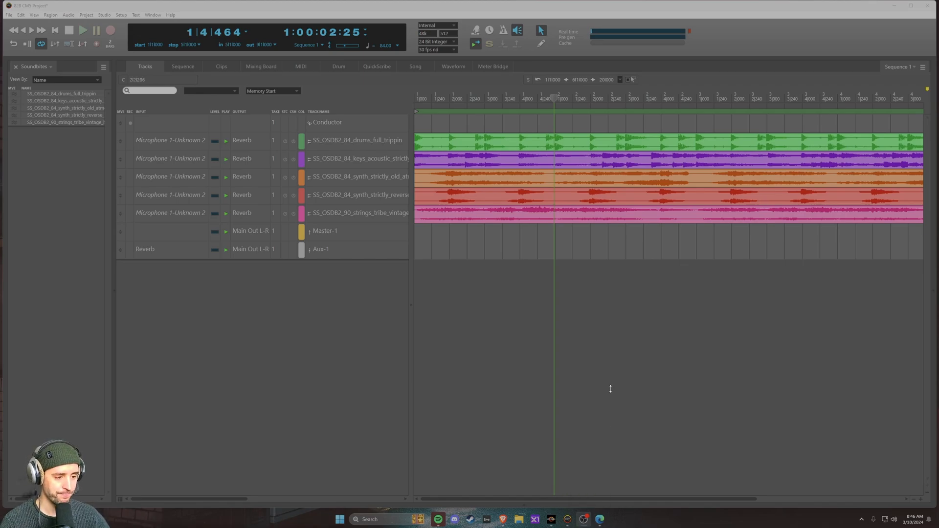
# - Bring the Digital Performer User Guide PDF in Edge to the front
pyautogui.click(599, 519)
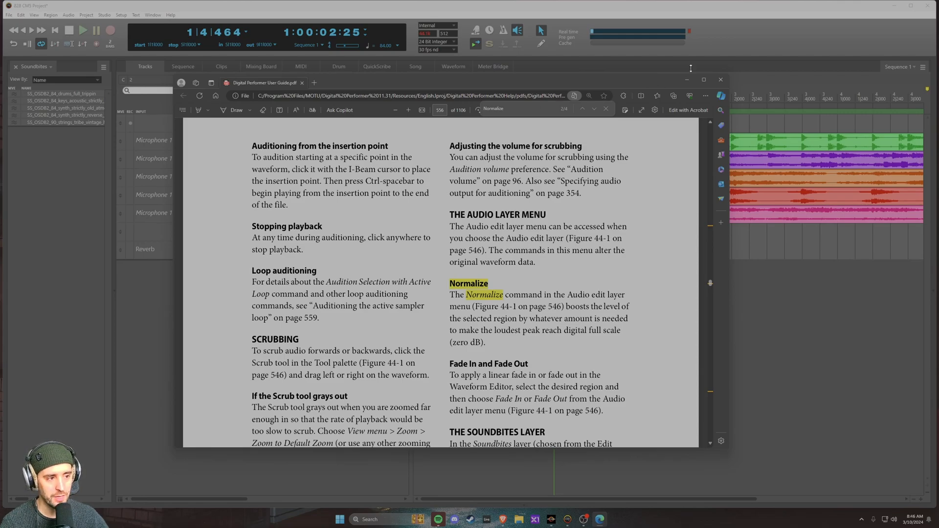
# - Switch from the user guide back to the Digital Performer window
pyautogui.click(720, 80)
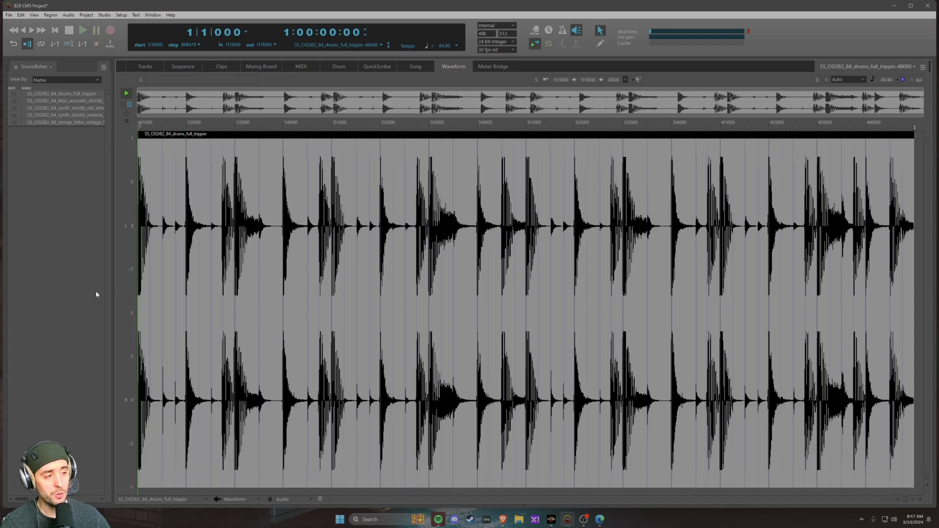
pyautogui.moveTo(130, 30)
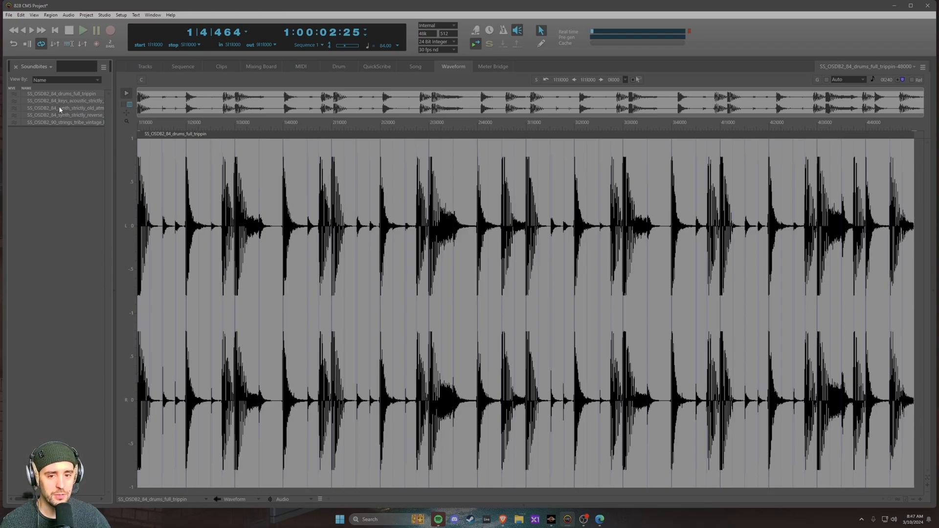
# - Load synth_strictly_reverse_stabs_Cmin from the Soundbites list and select its whole waveform
pyautogui.click(65, 99)
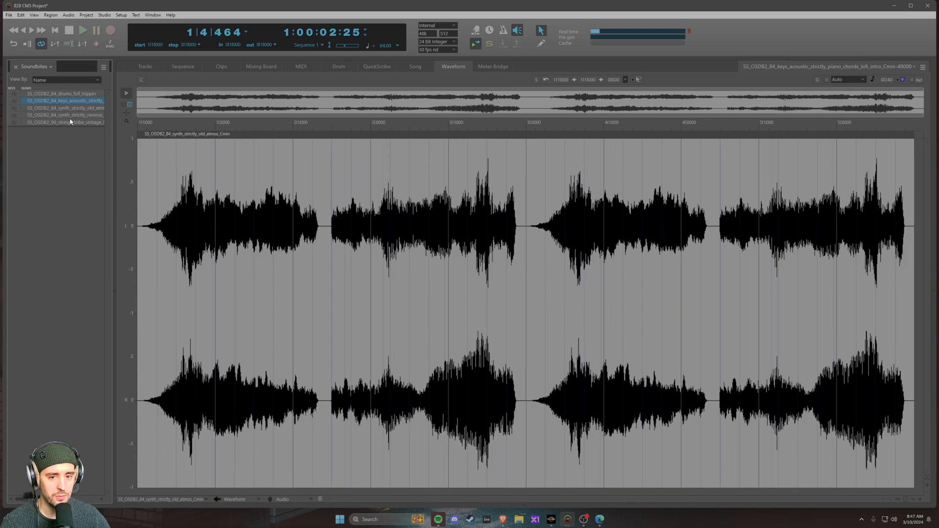
pyautogui.click(66, 114)
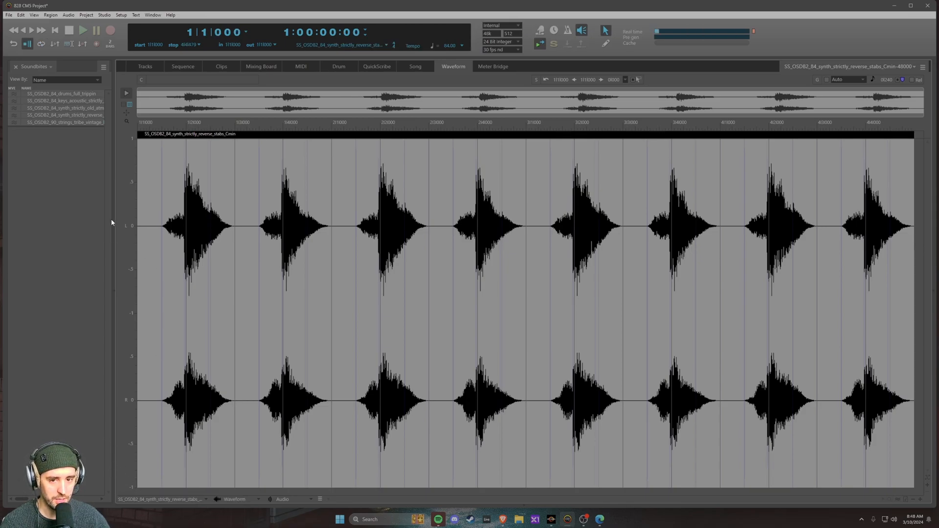
pyautogui.click(83, 30)
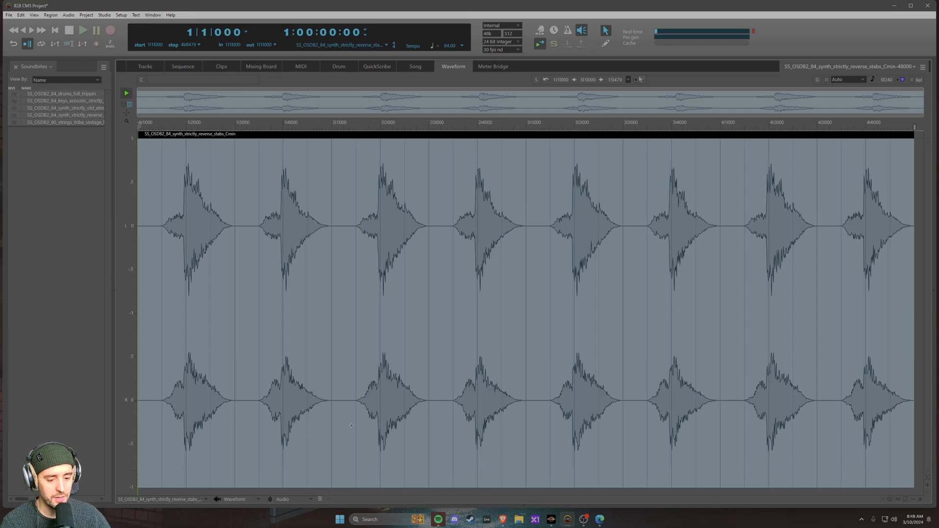
pyautogui.moveTo(291, 504)
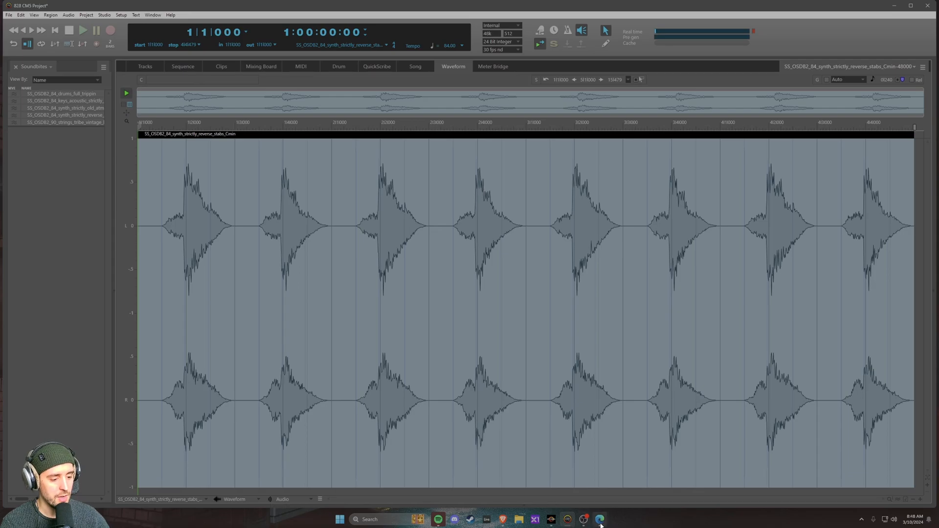
# - Check the guide's Normalize entry in Edge, then return to Digital Performer
pyautogui.click(598, 519)
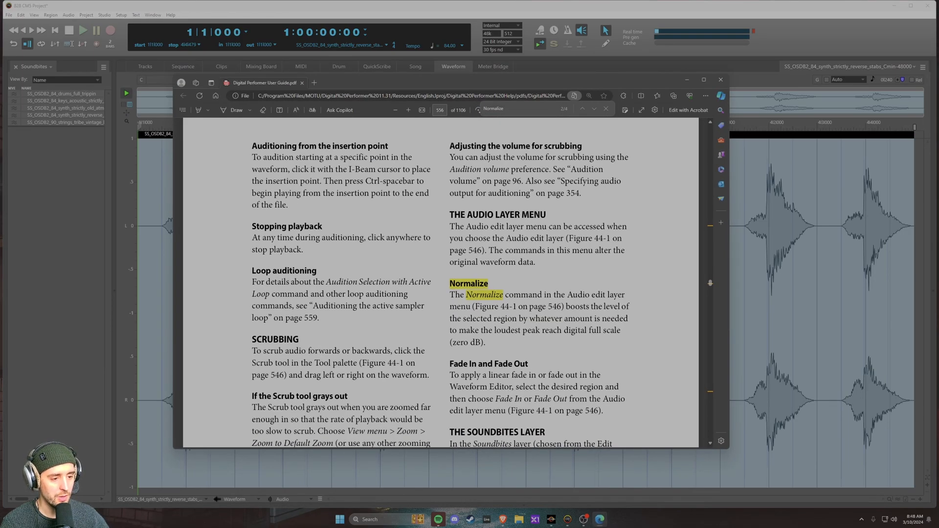
pyautogui.moveTo(54, 271)
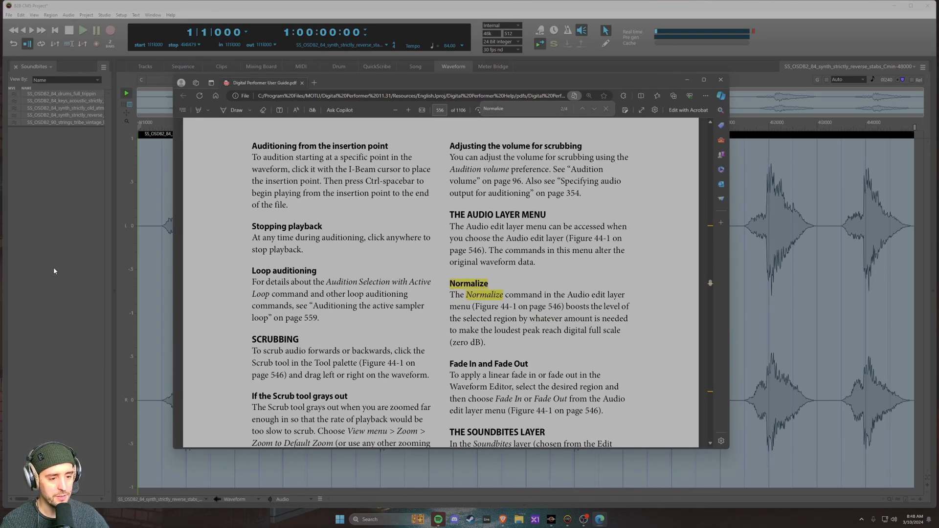
pyautogui.click(719, 79)
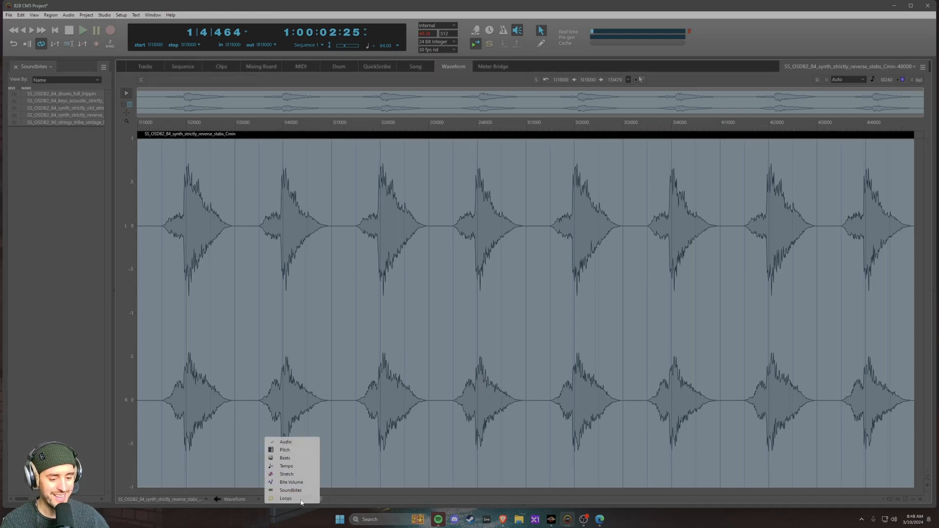
pyautogui.moveTo(309, 450)
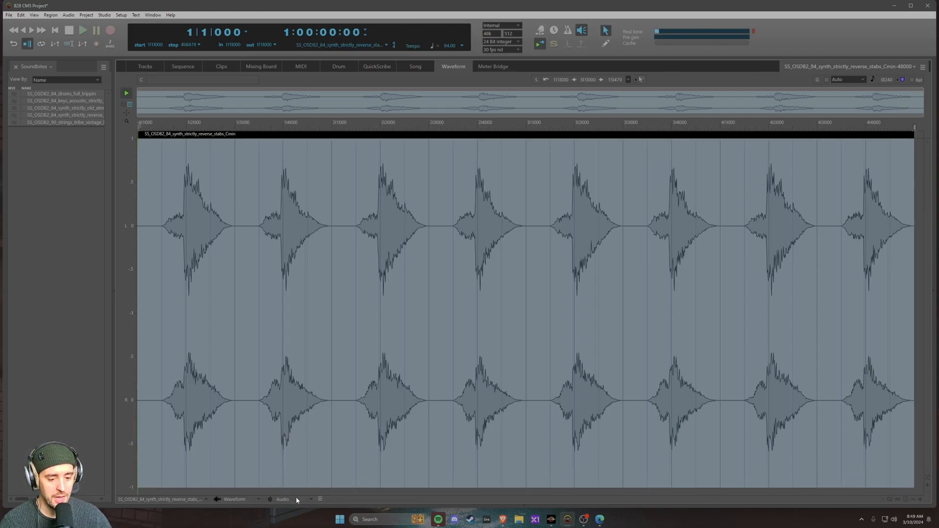
pyautogui.moveTo(307, 502)
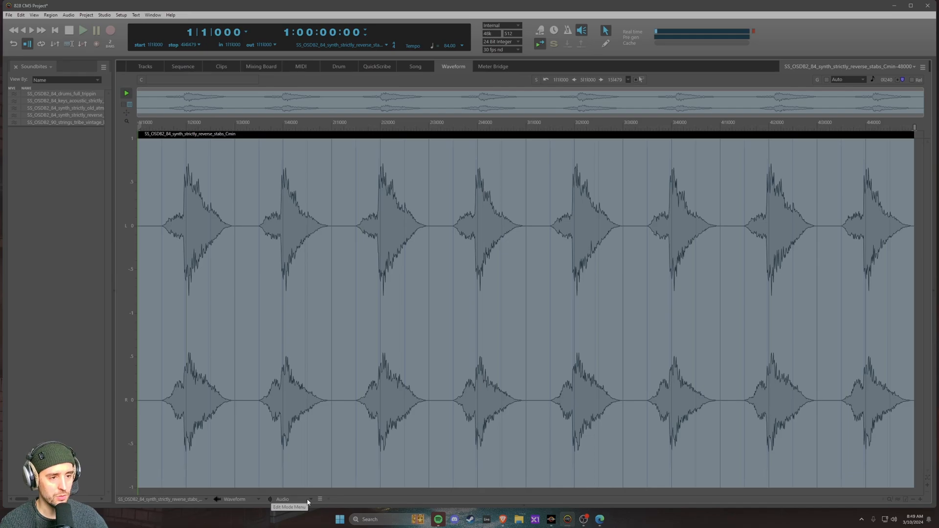
pyautogui.moveTo(320, 499)
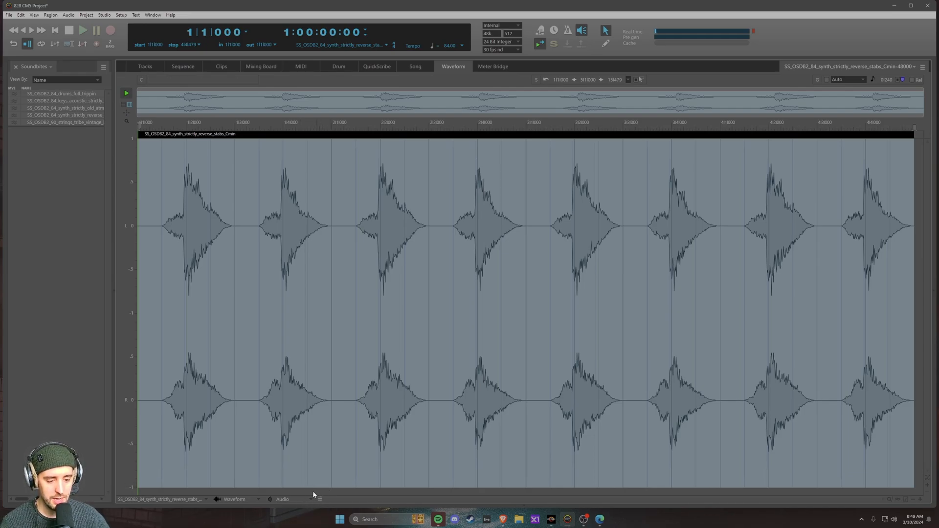
pyautogui.moveTo(319, 498)
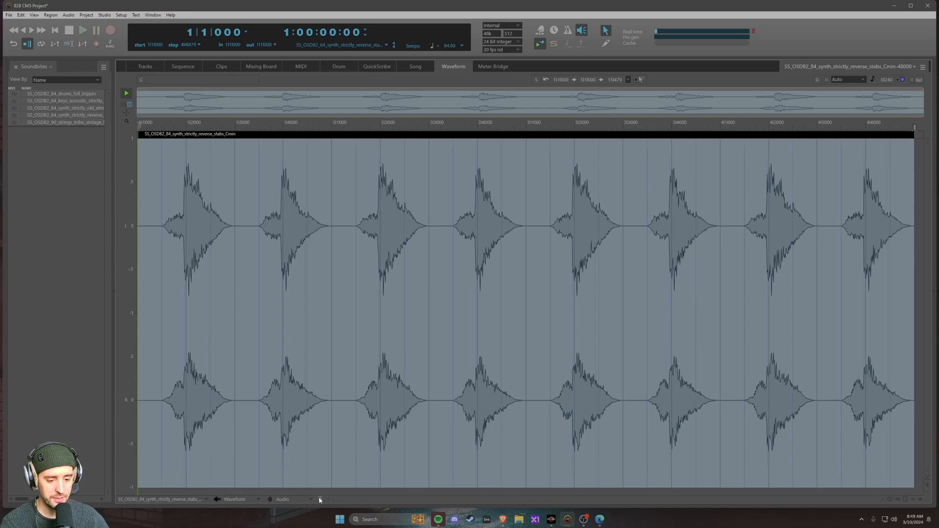
pyautogui.moveTo(319, 500)
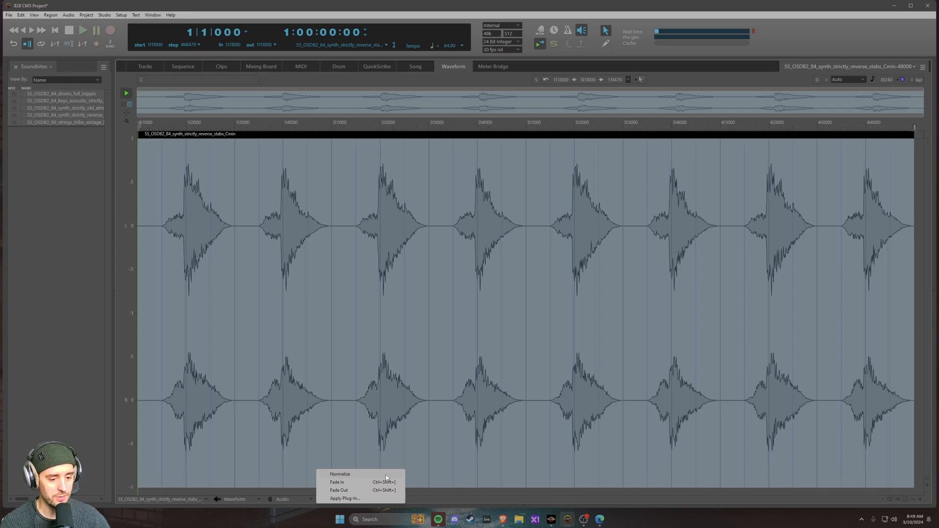
# - Apply Normalize from the Audio edit mode menu to the selected reverse-stabs audio
pyautogui.click(339, 474)
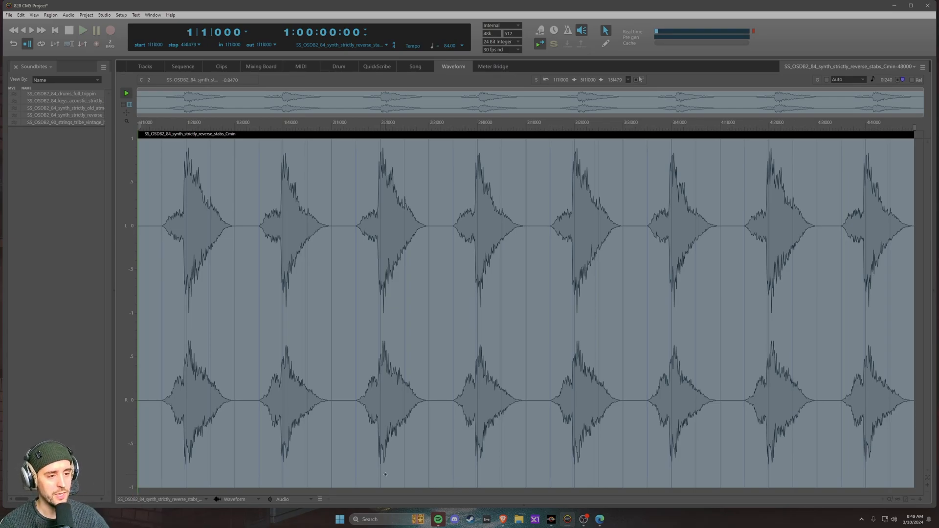
pyautogui.moveTo(463, 190)
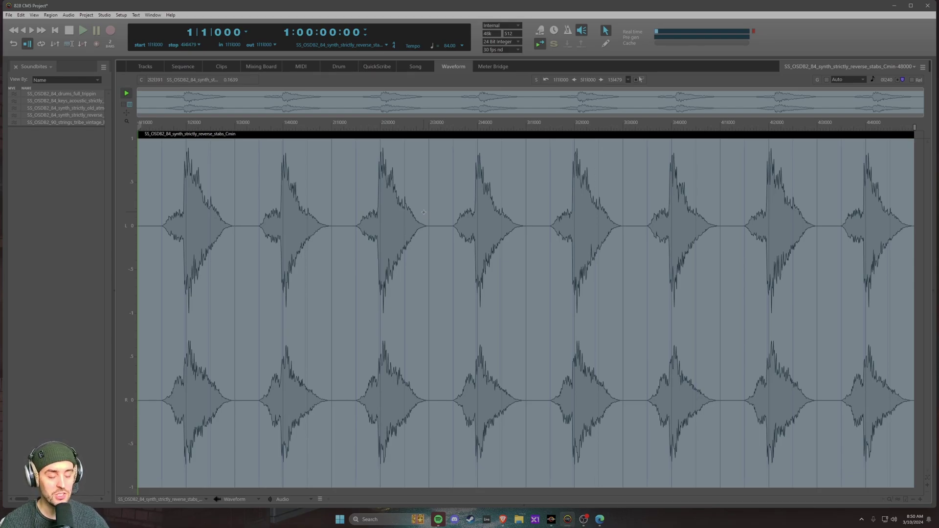
pyautogui.click(120, 14)
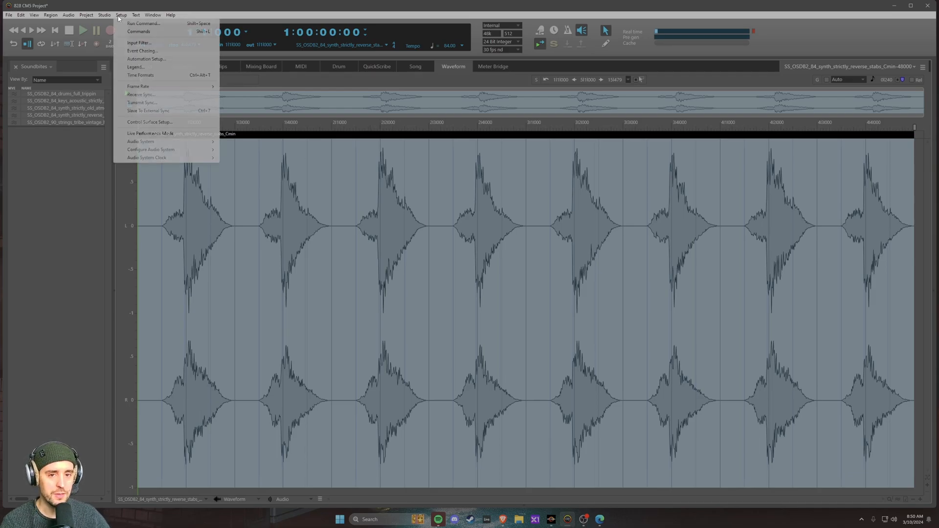
pyautogui.click(143, 24)
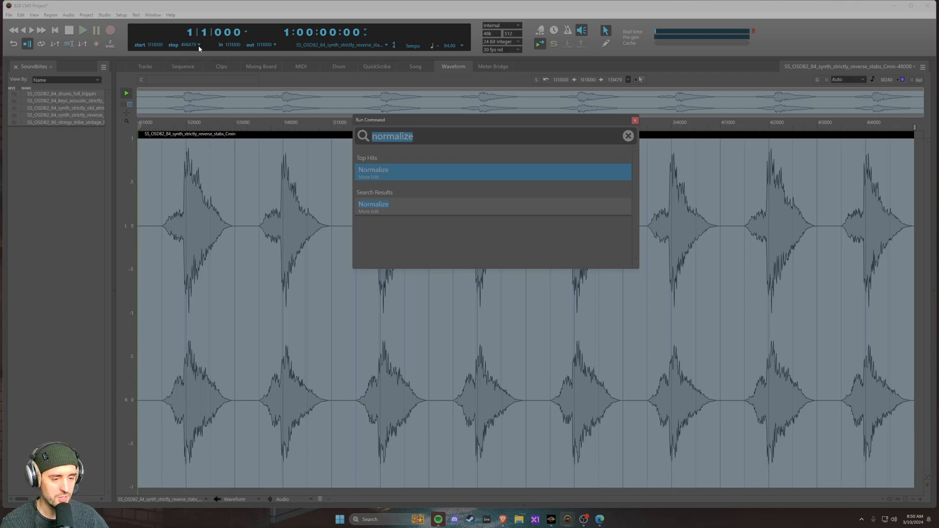
pyautogui.moveTo(633, 143)
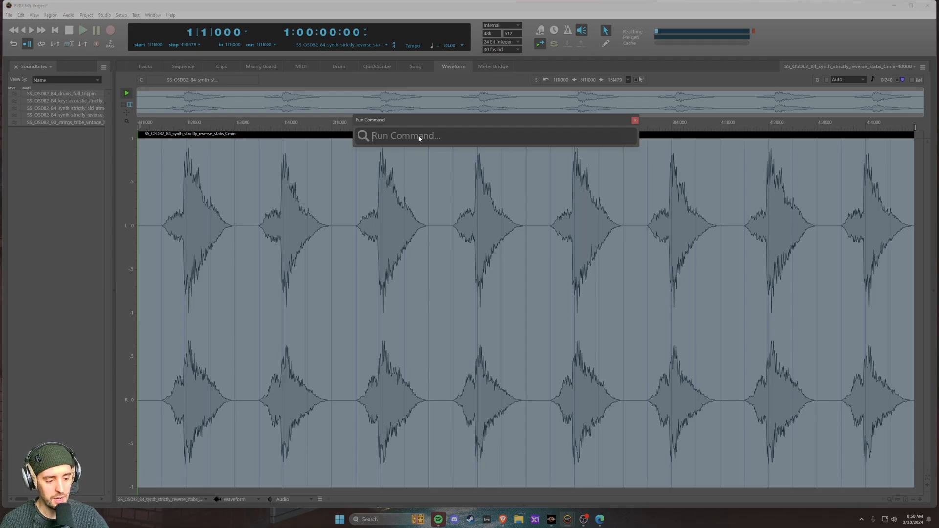
pyautogui.write('normalize')
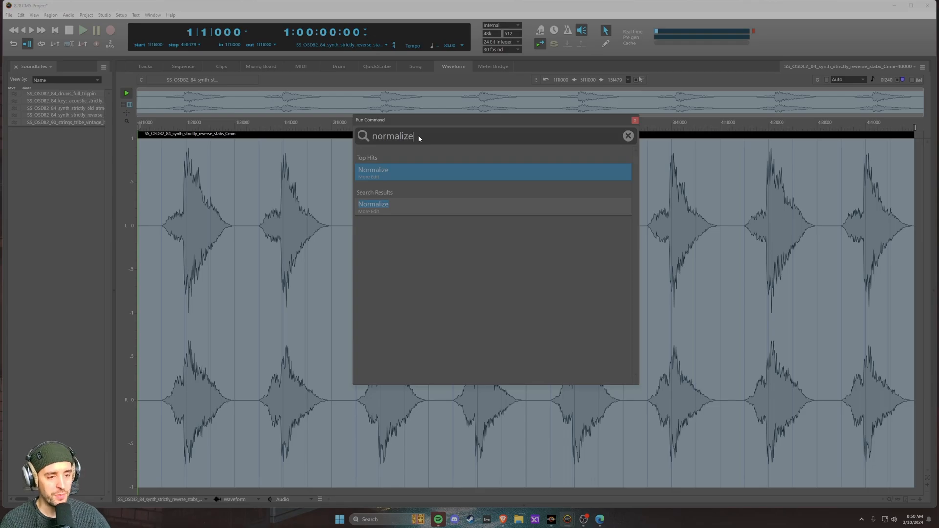
pyautogui.moveTo(399, 211)
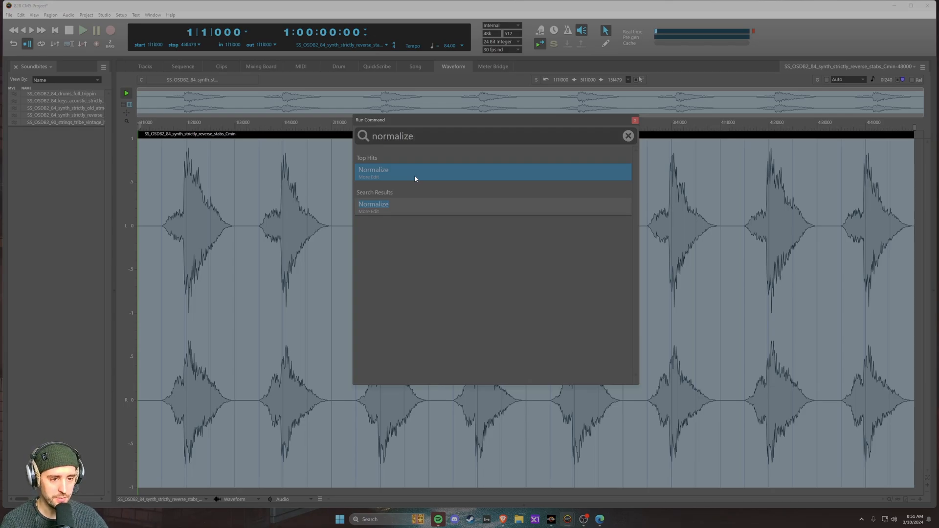
pyautogui.moveTo(413, 181)
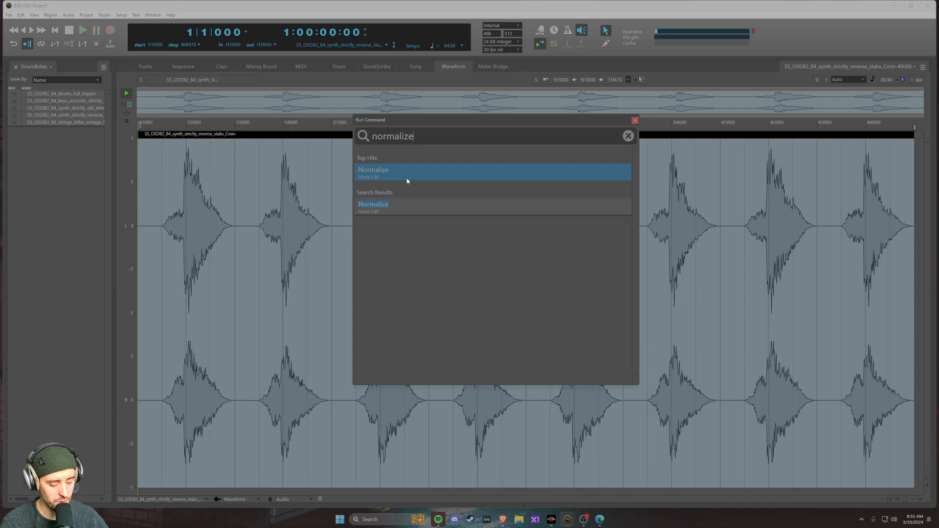
pyautogui.click(373, 170)
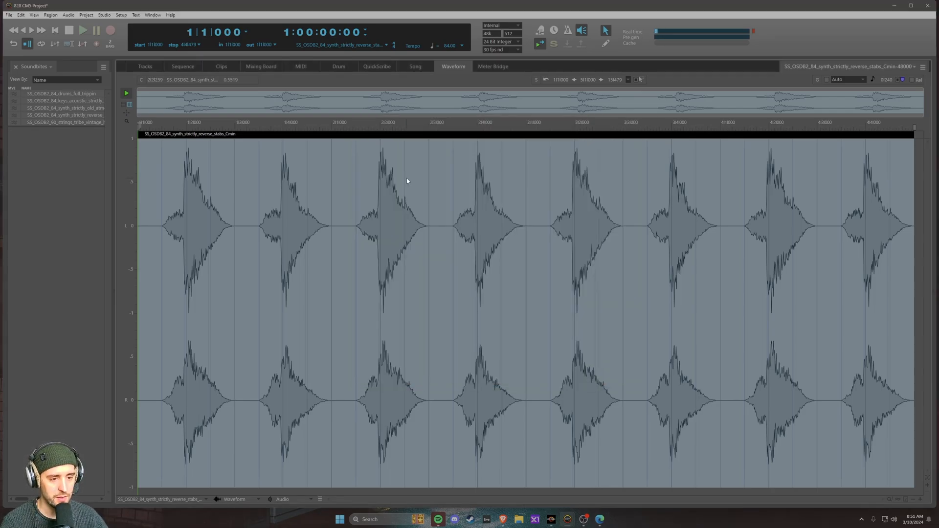